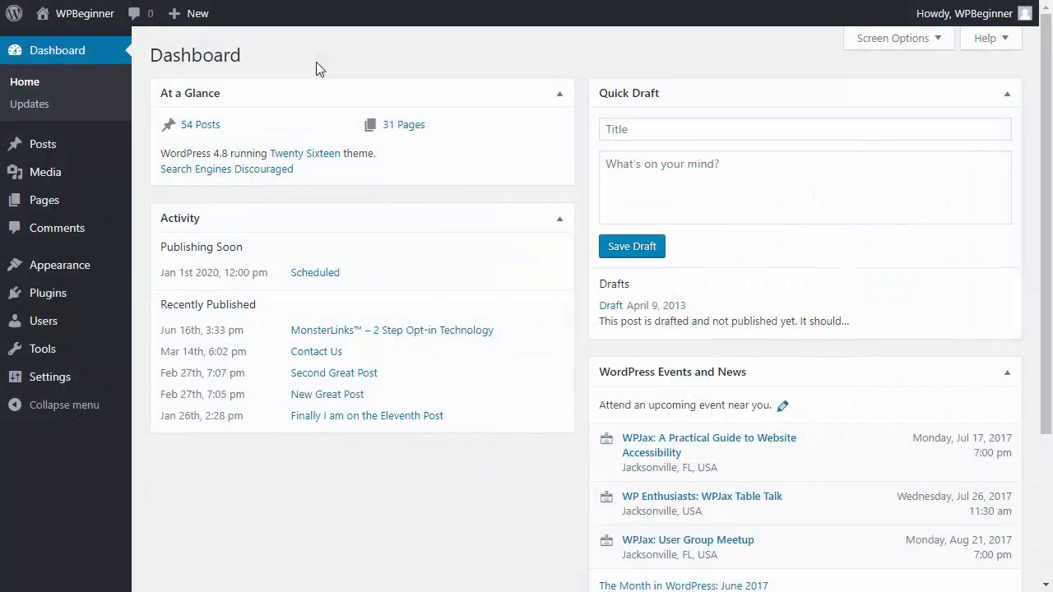
mouse_move(48, 292)
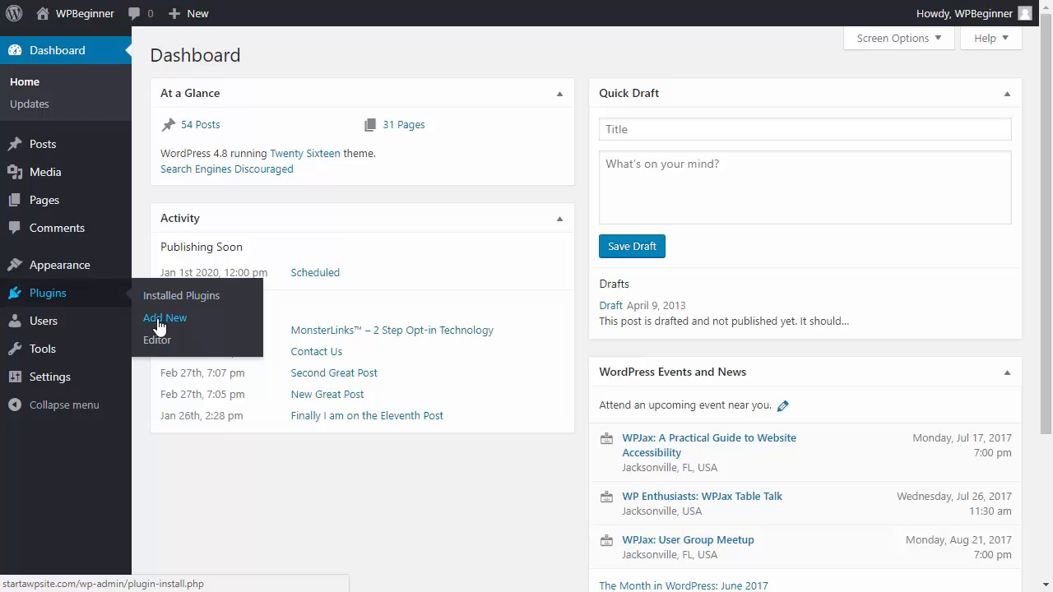
Search the plugin directory for 'Easy Custom Sidebars' from Plugins > Add New.
click(164, 318)
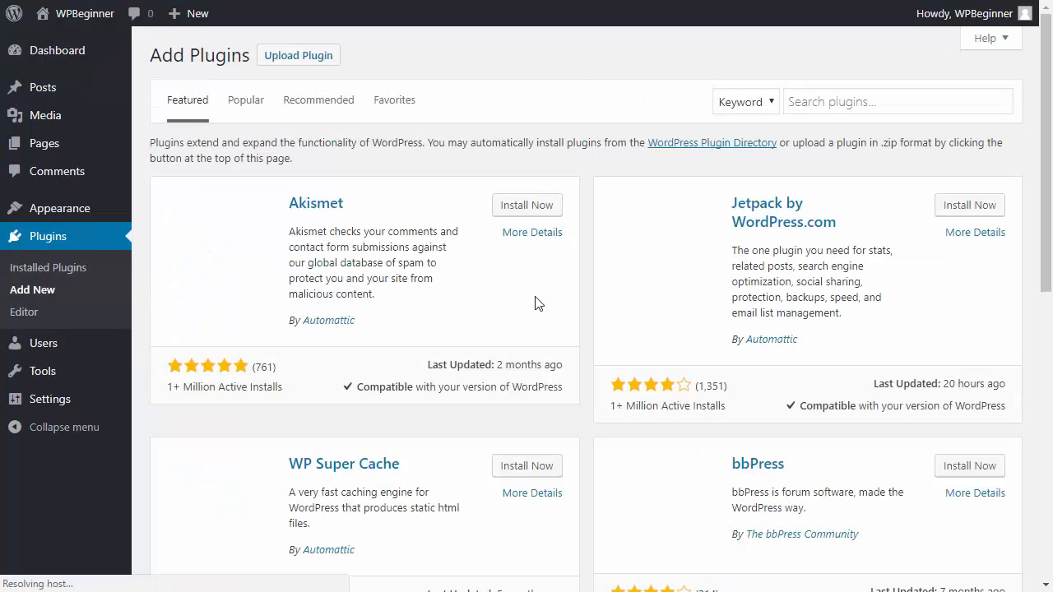
click(897, 101)
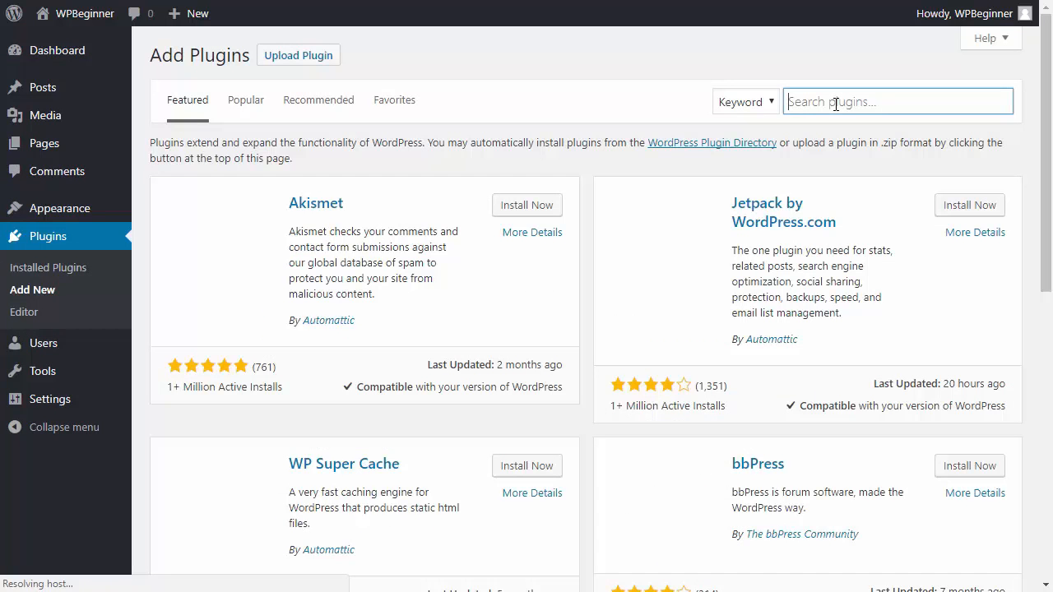
text(Easy Custom Sidebars)
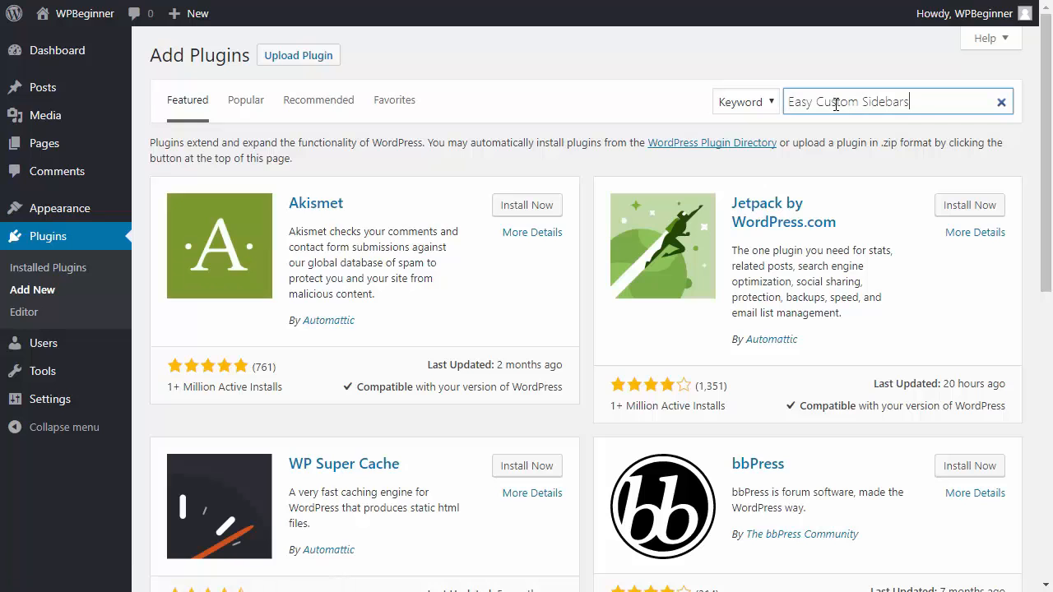
key(Enter)
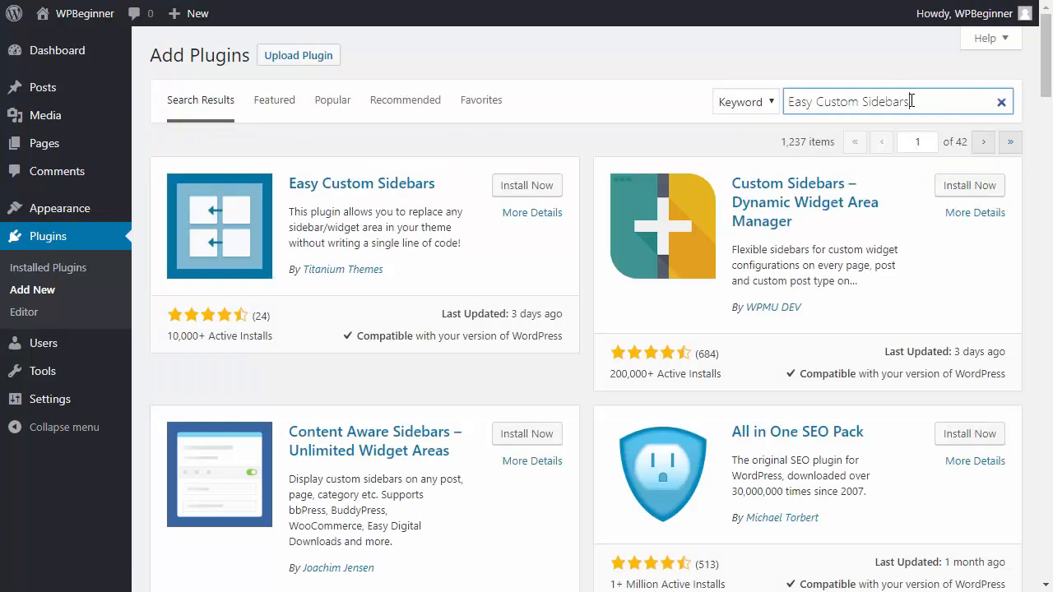
mouse_move(526, 179)
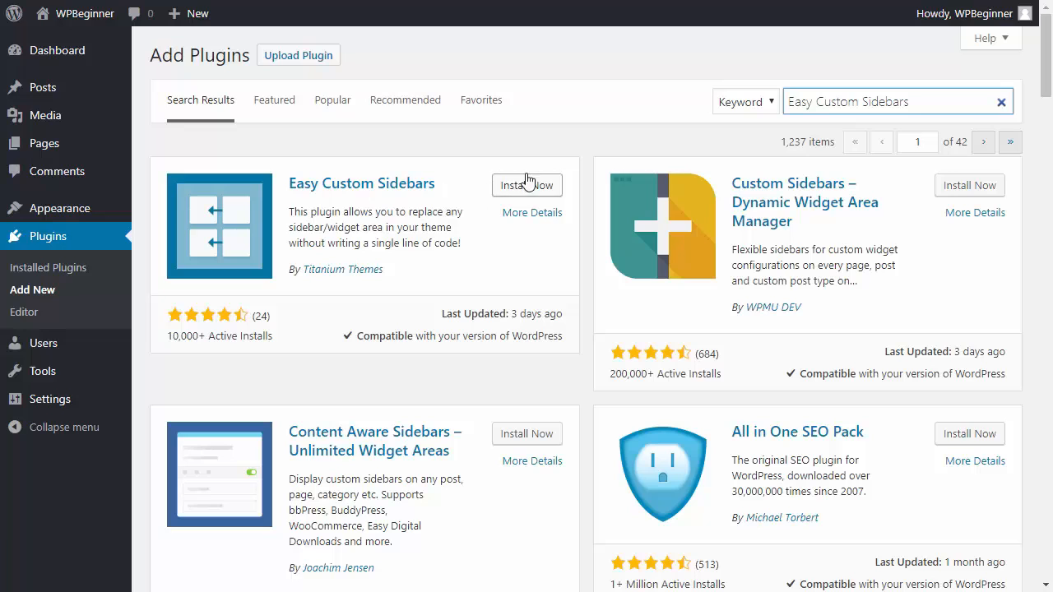
Install the Easy Custom Sidebars plugin and activate it.
click(526, 184)
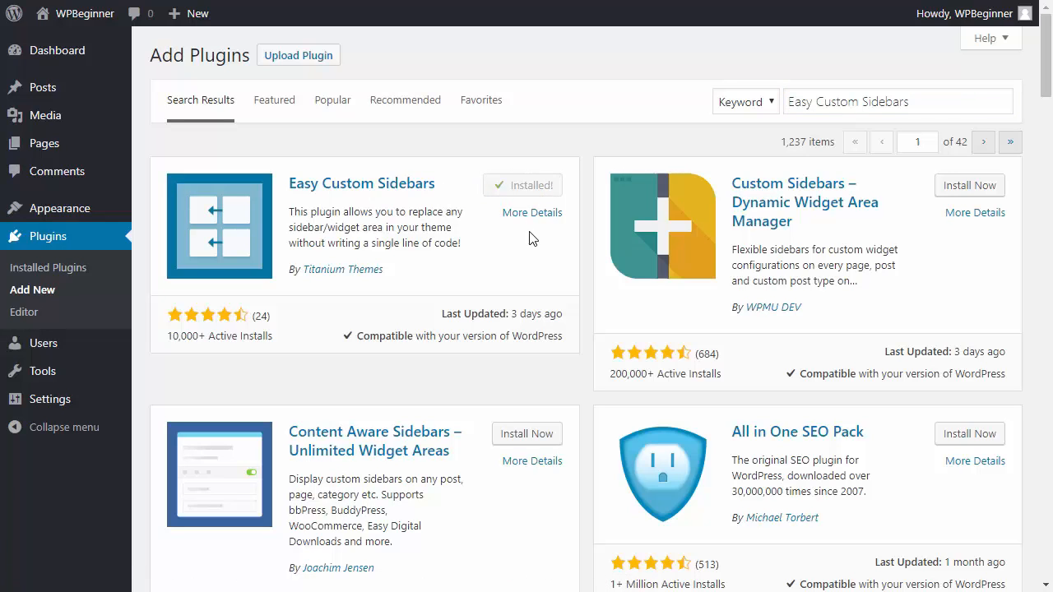
click(533, 184)
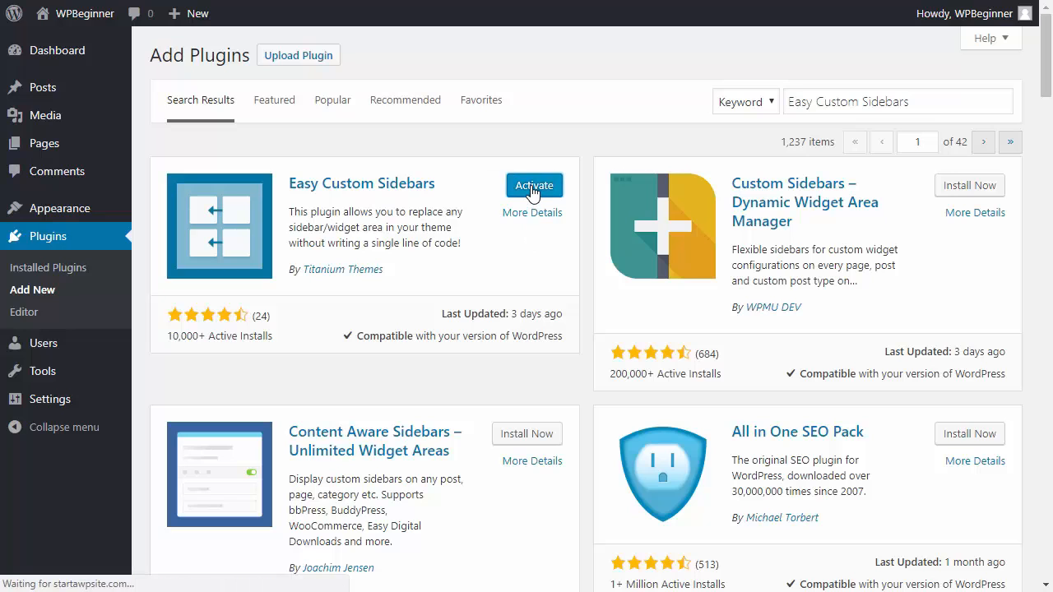
click(534, 185)
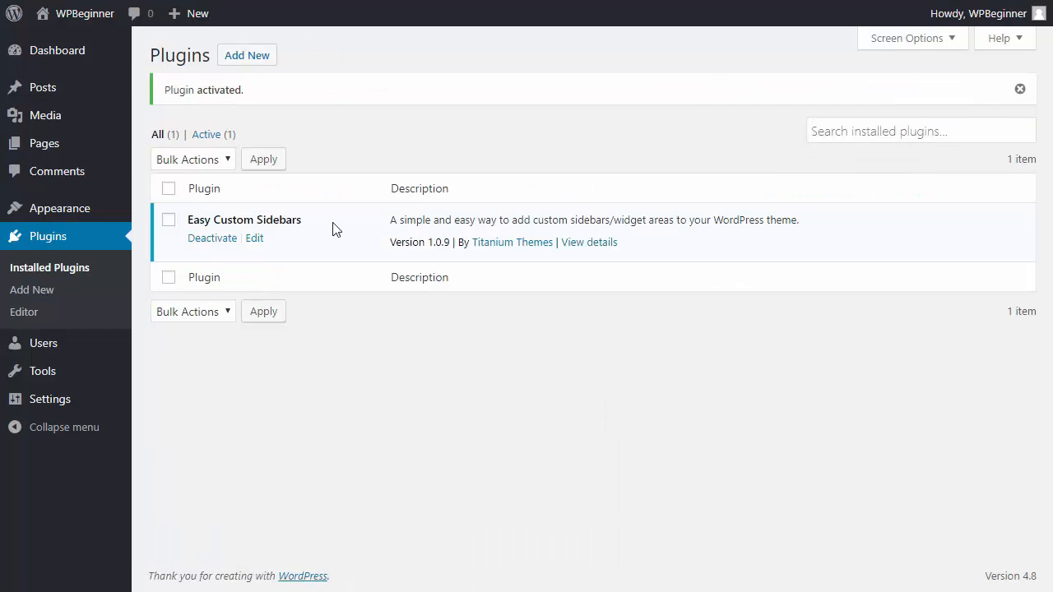
mouse_move(58, 207)
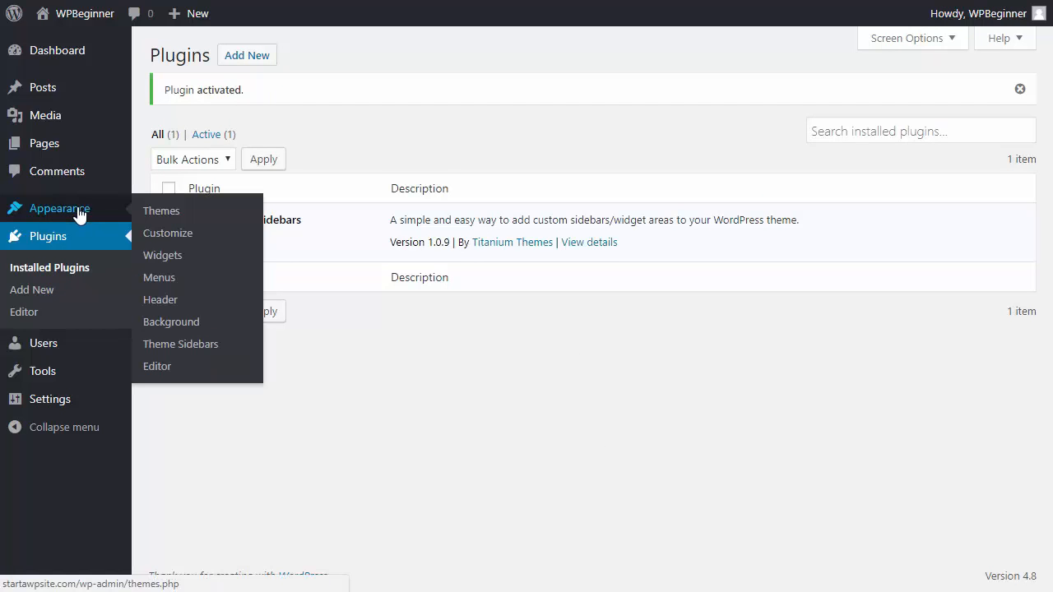
Create a new custom sidebar named 'Sidebar for Pages' in Theme Sidebars.
click(181, 343)
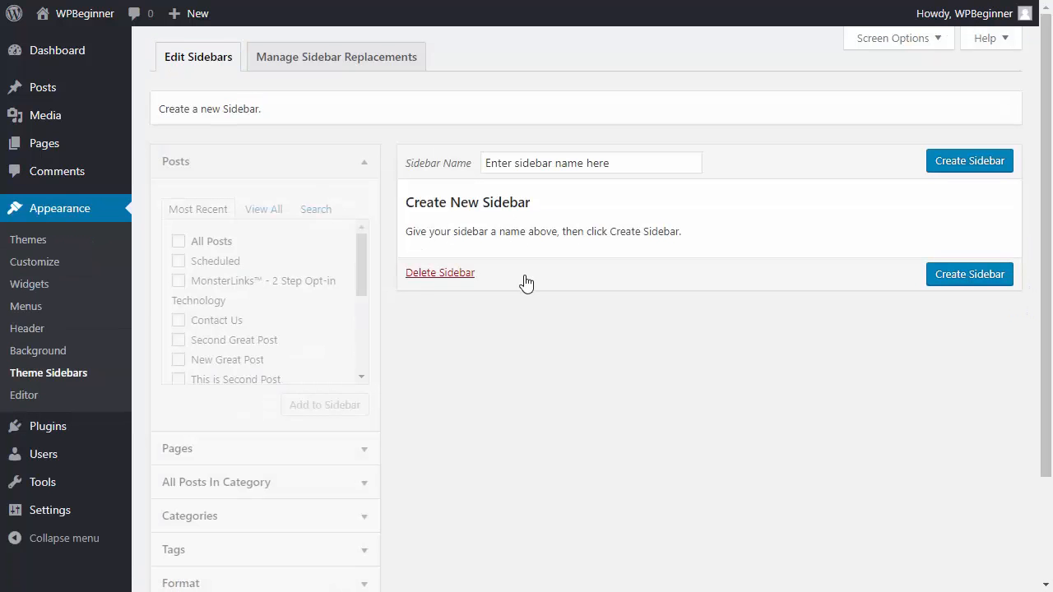
text(Sidebar for Pages)
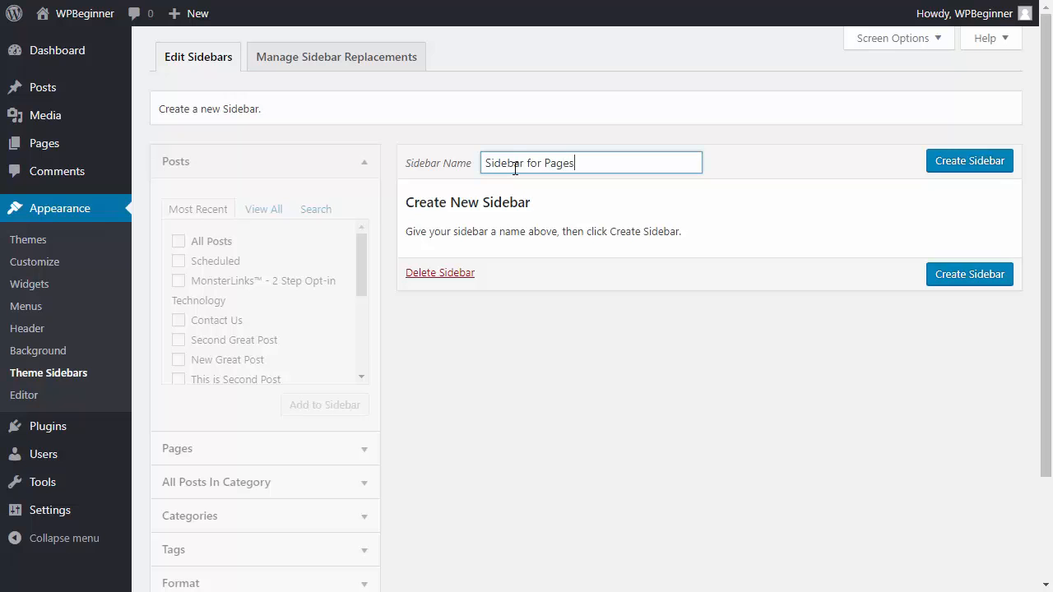
click(968, 160)
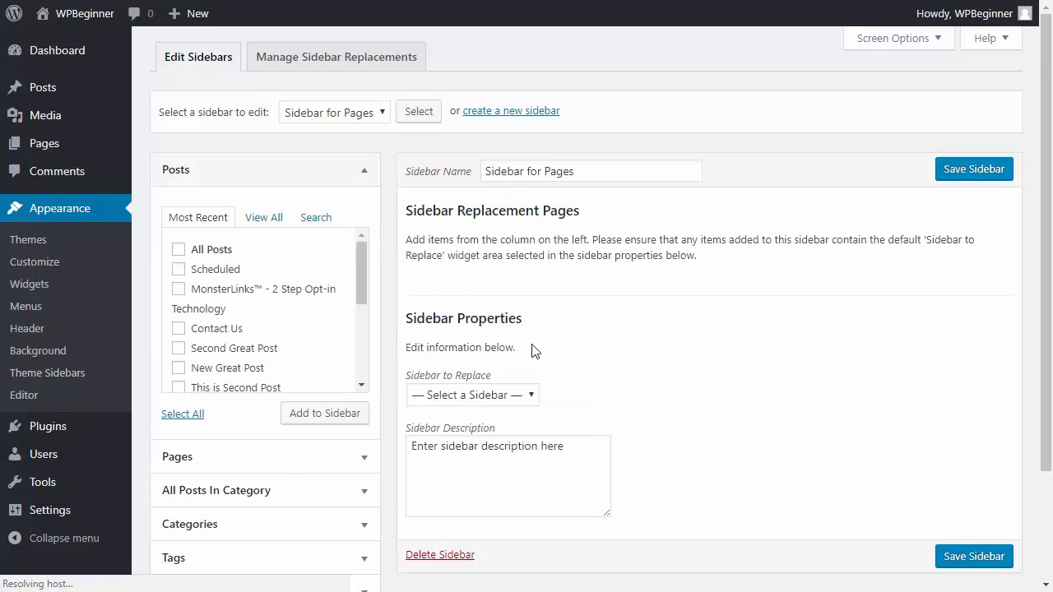
scroll(down, 3)
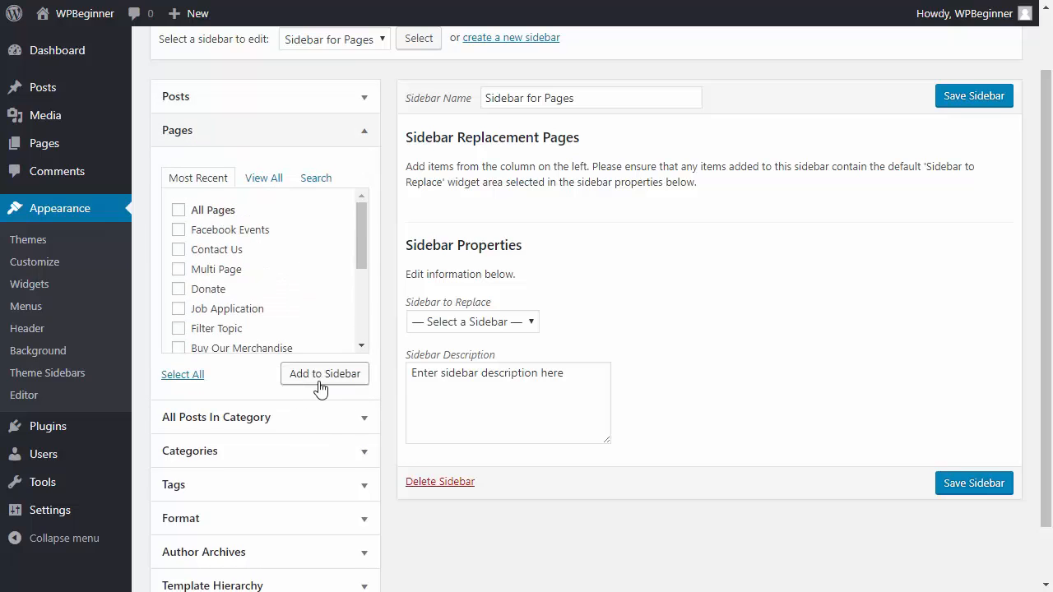
mouse_move(304, 282)
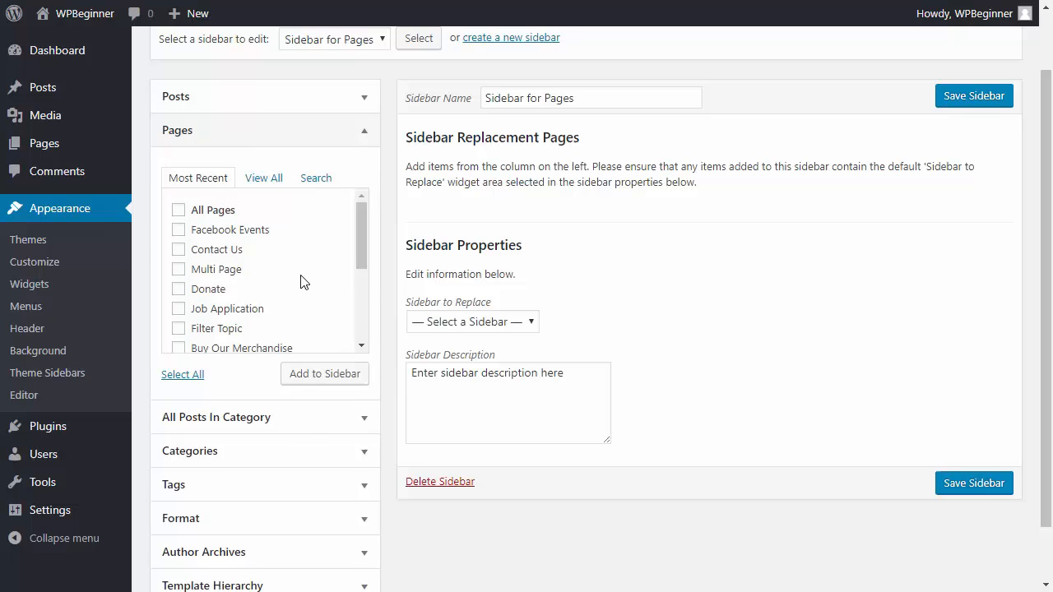
Assign all Pages to it, set Sidebar to Replace to 'Sidebar', and save.
click(324, 374)
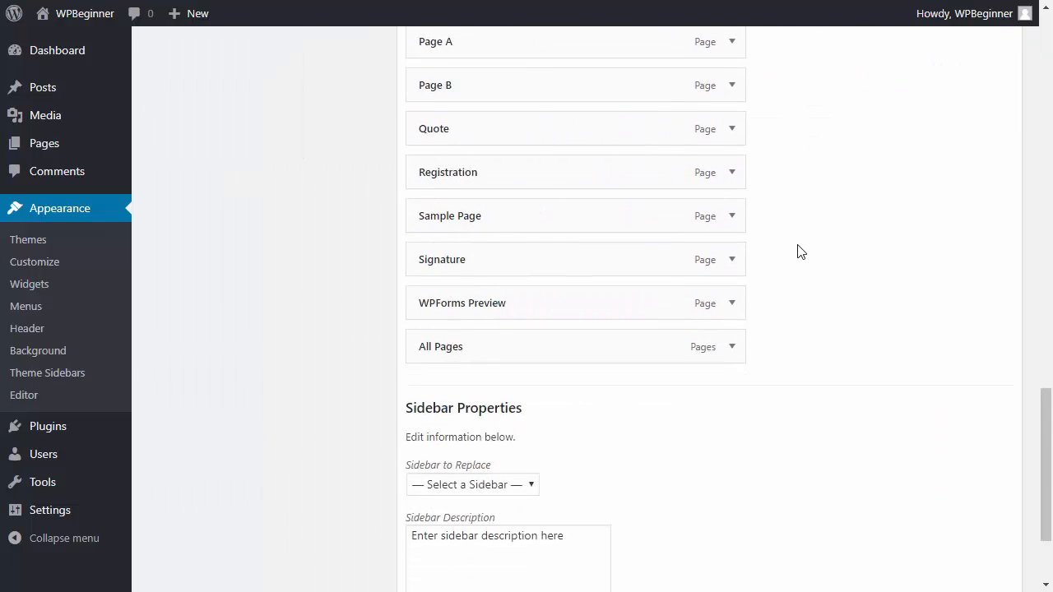
scroll(down, 3)
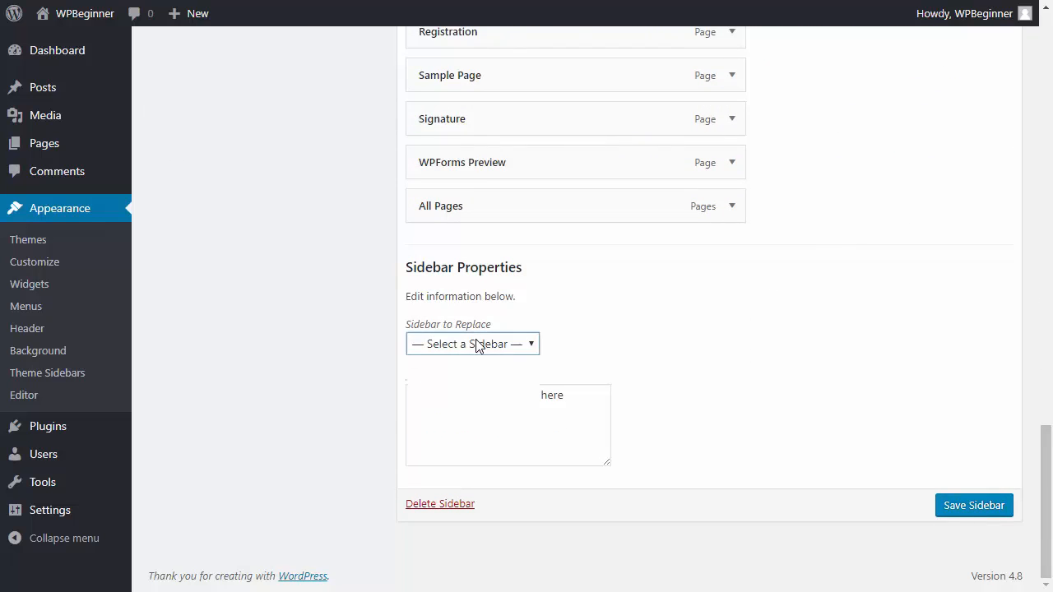
click(472, 344)
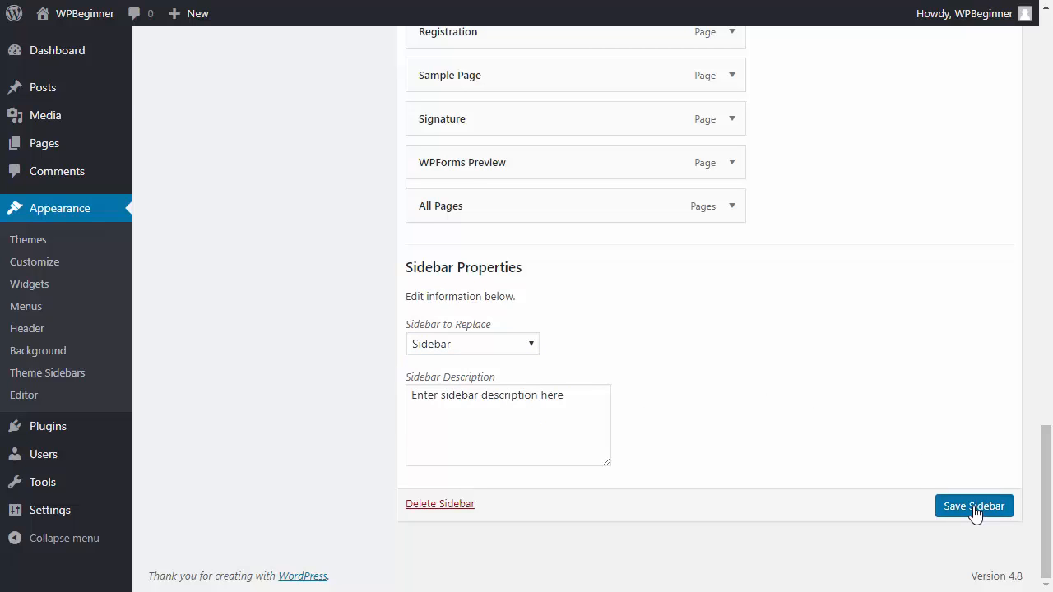
click(973, 505)
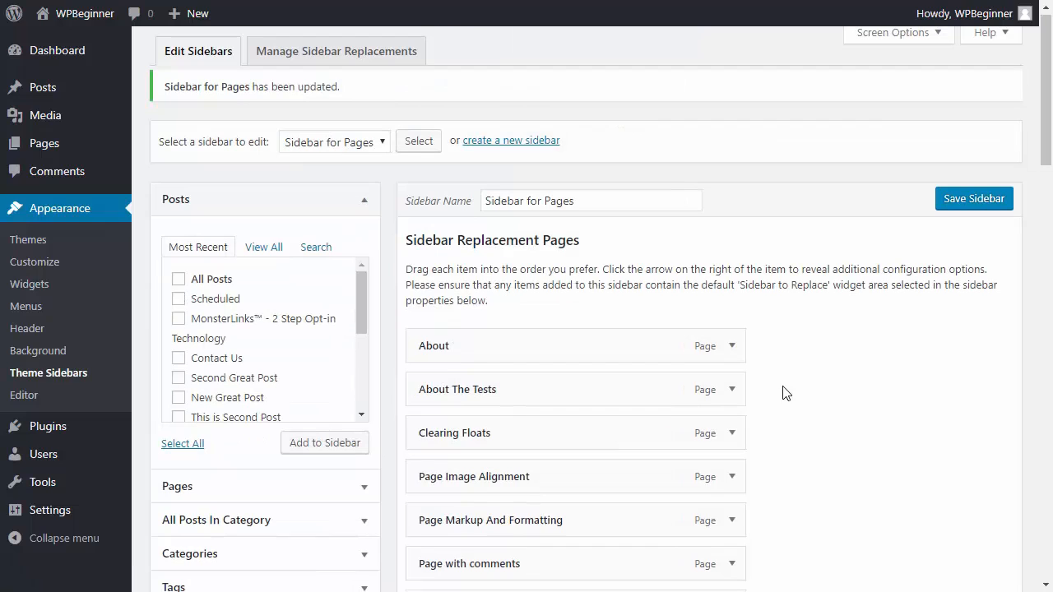
mouse_move(156, 258)
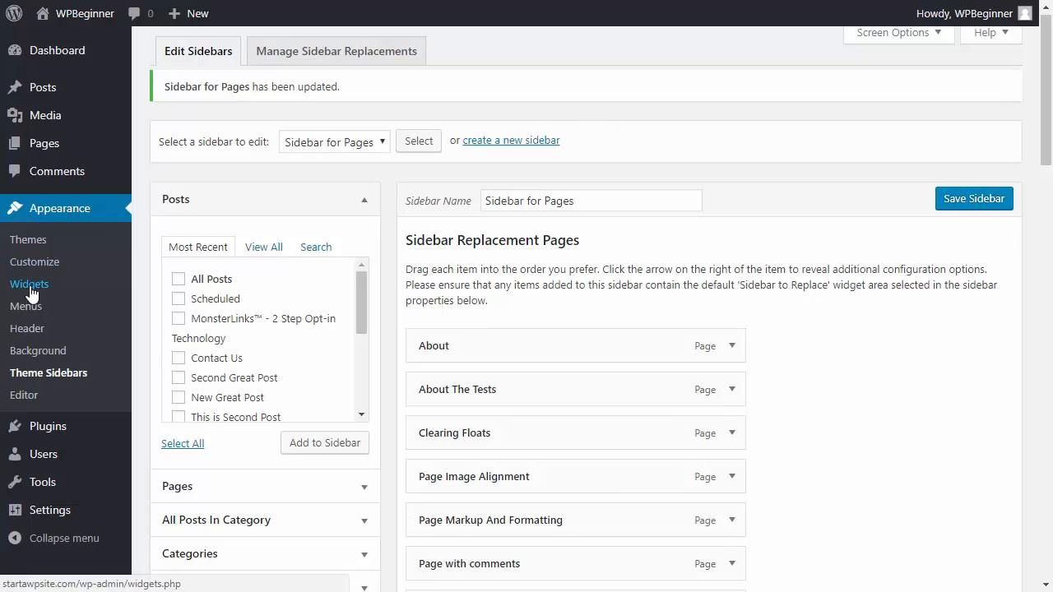
Drag the Categories and Archives widgets into the Sidebar for Pages area.
click(28, 283)
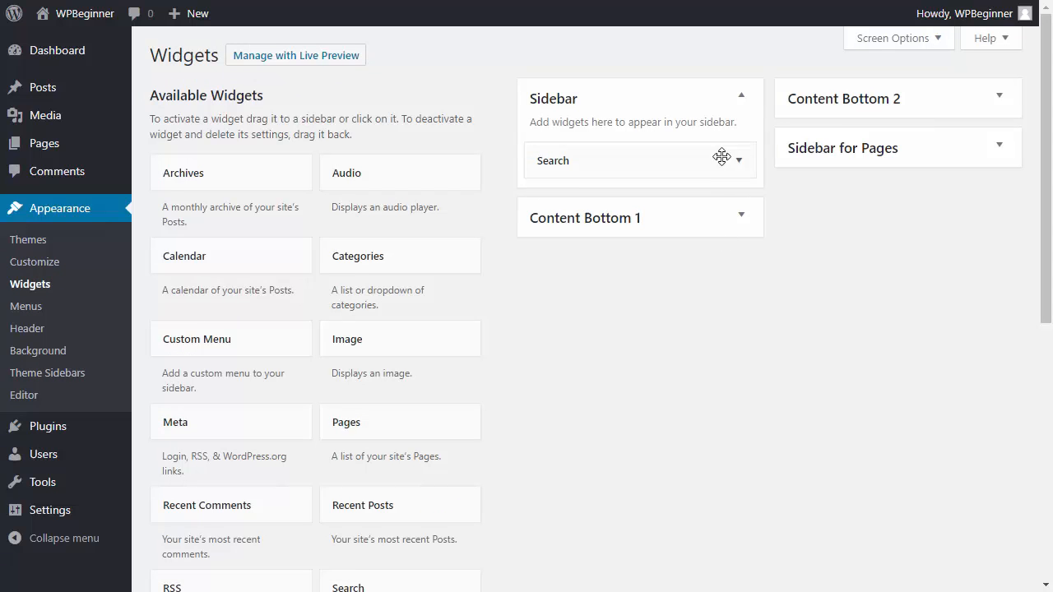
mouse_move(852, 156)
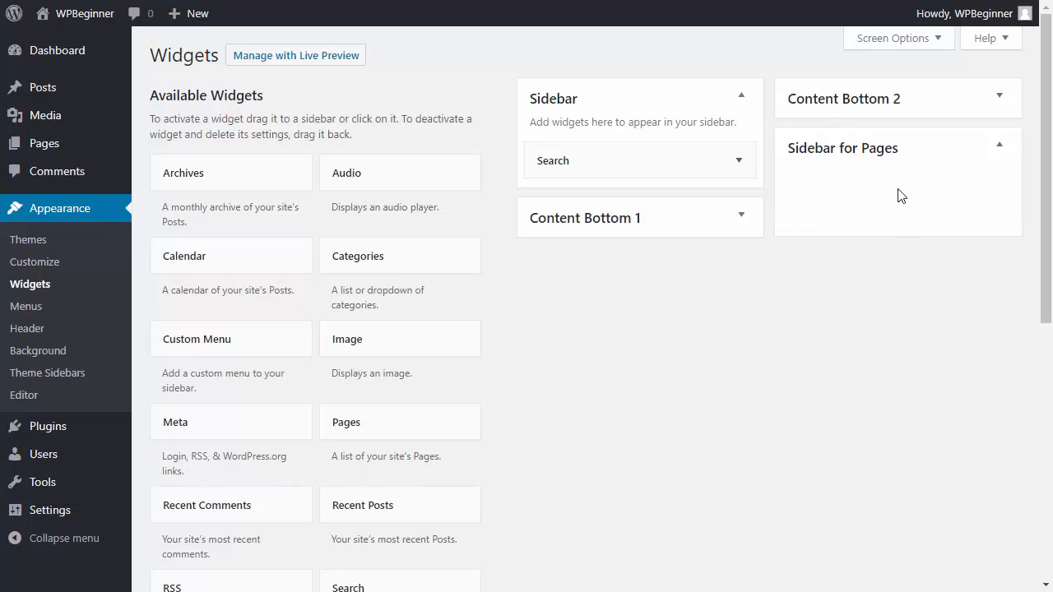
mouse_move(572, 143)
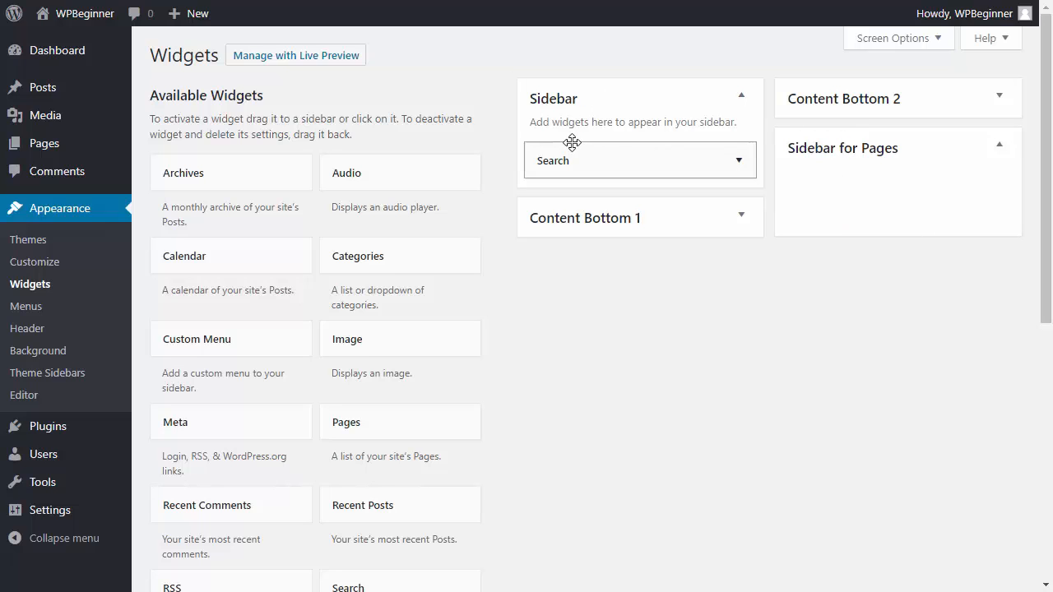
mouse_move(596, 402)
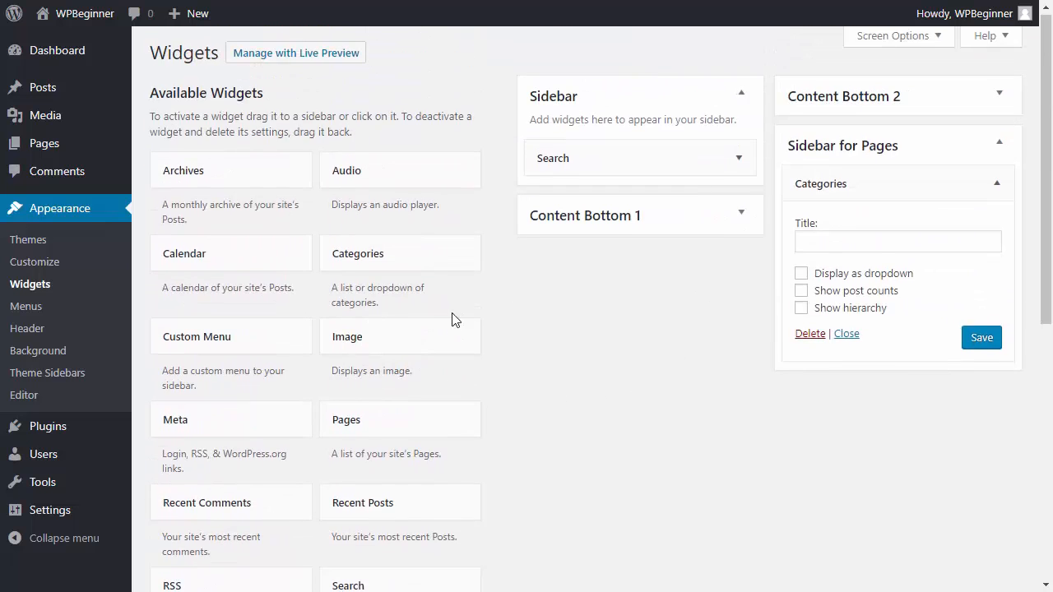
drag(183, 170, 868, 386)
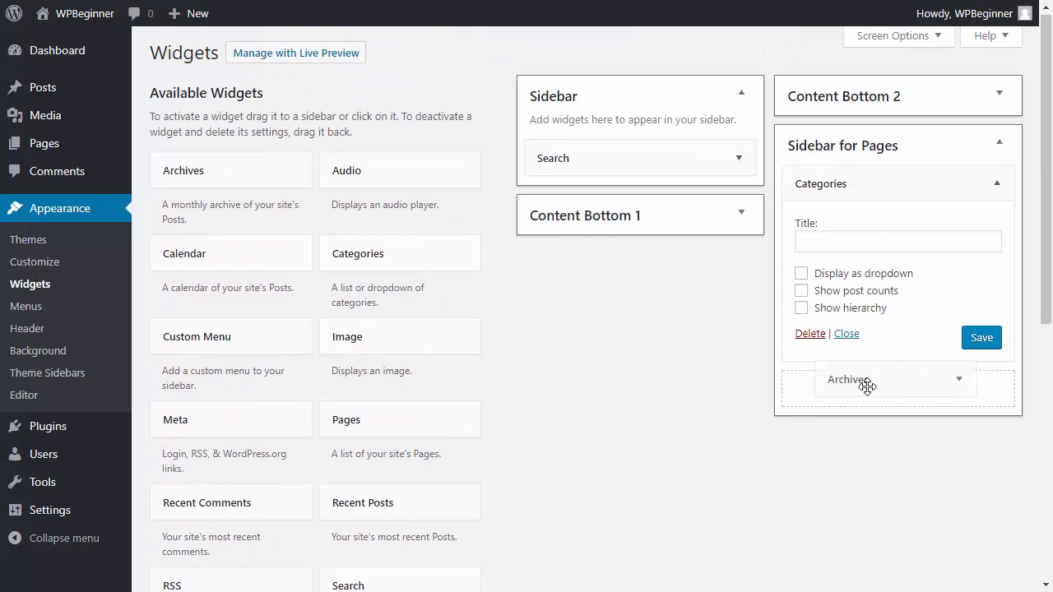
click(981, 337)
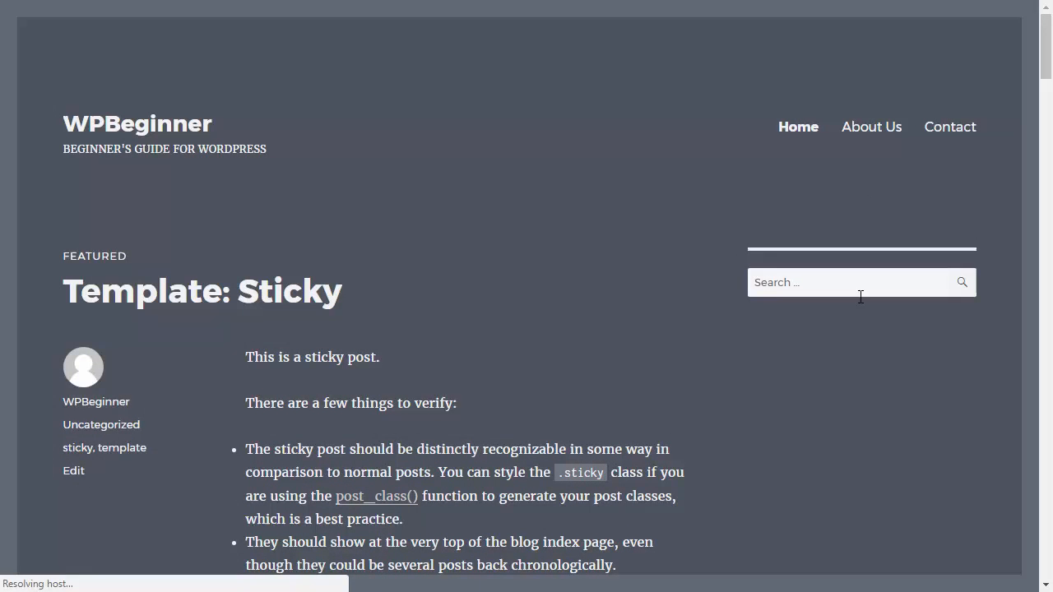
mouse_move(682, 257)
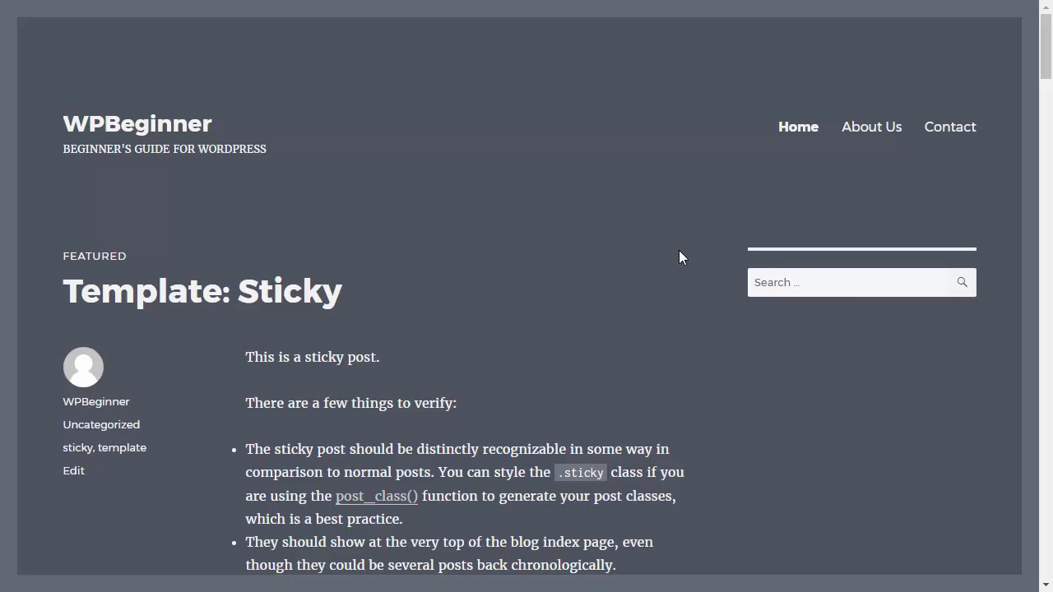
Open the live About Us page and scroll through its Categories and Archives sidebar lists.
click(871, 126)
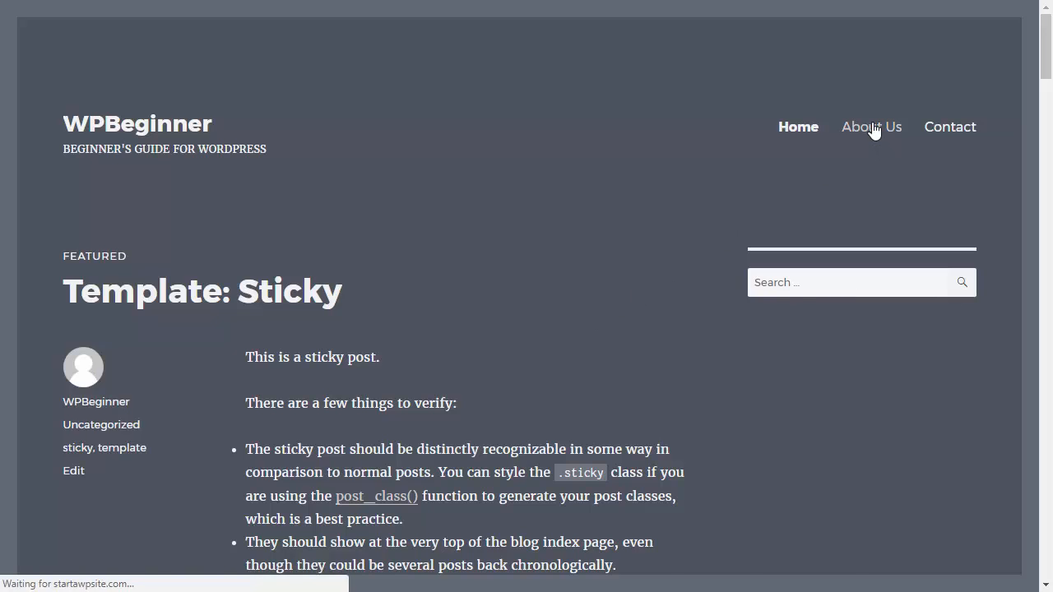
click(870, 127)
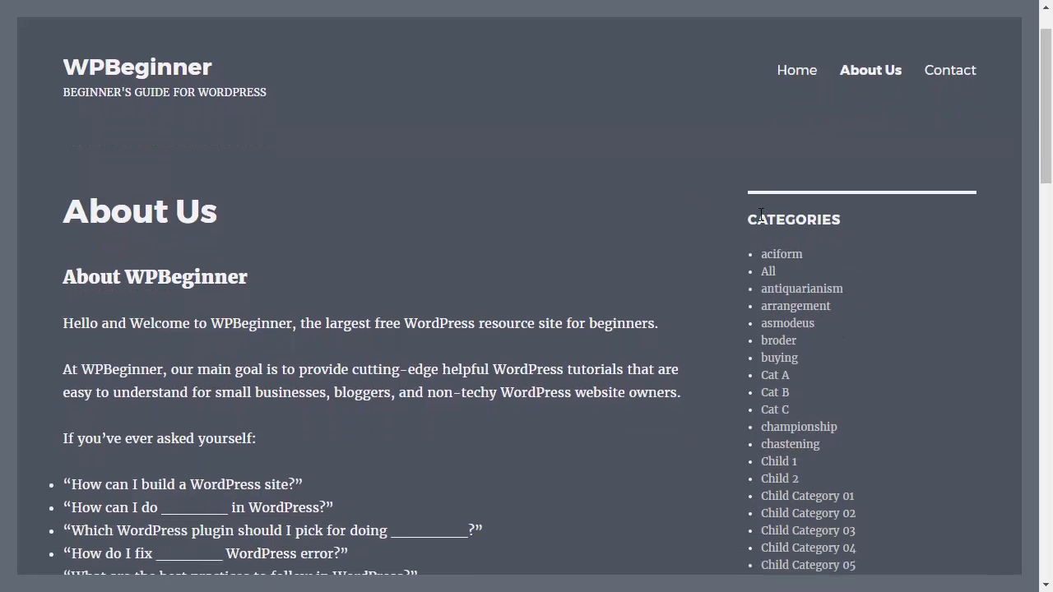
scroll(down, 3)
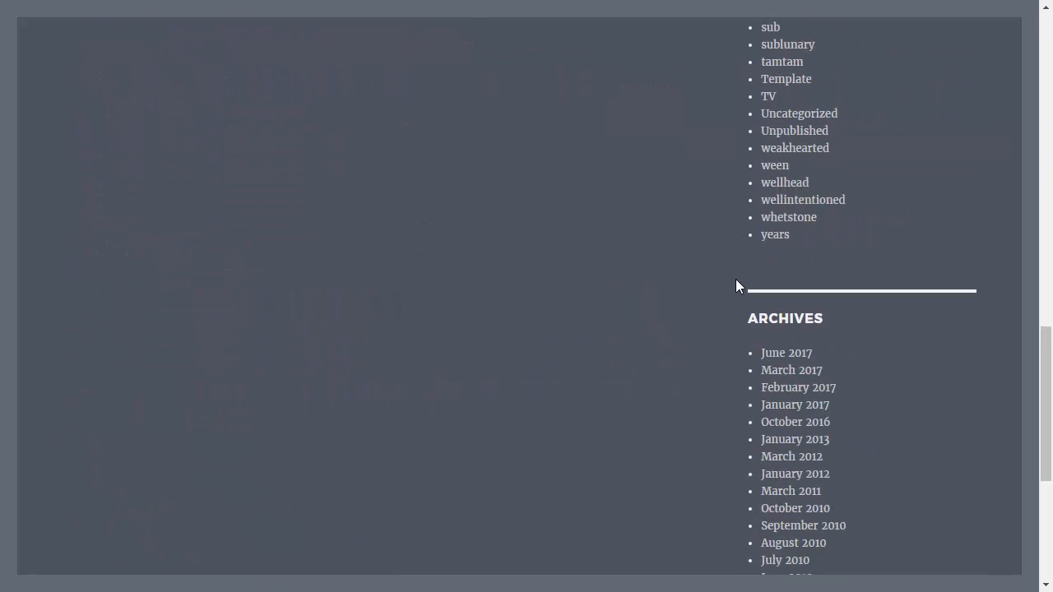
scroll(down, 3)
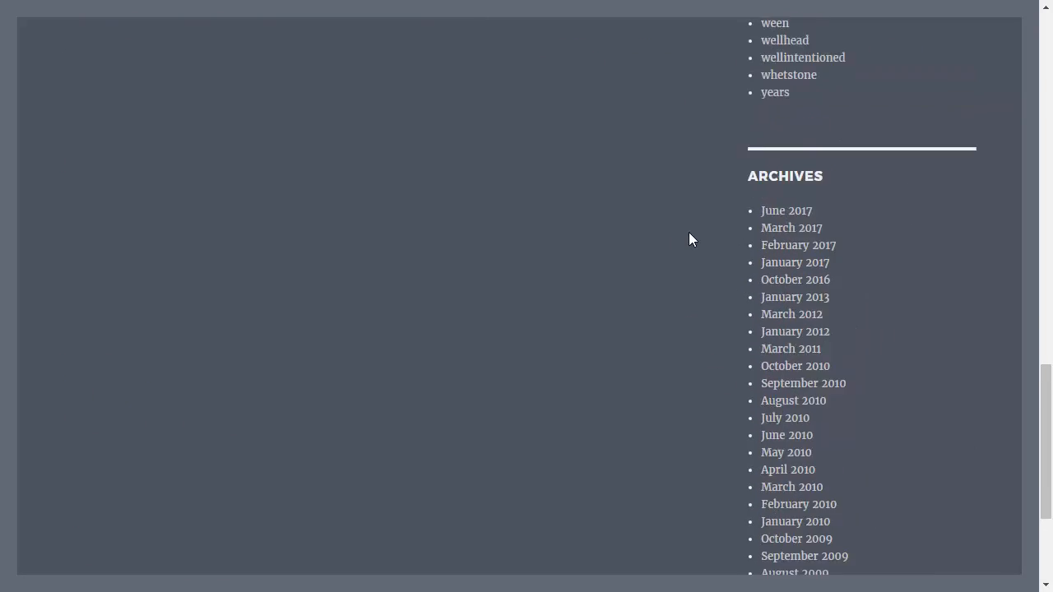
scroll(up, 3)
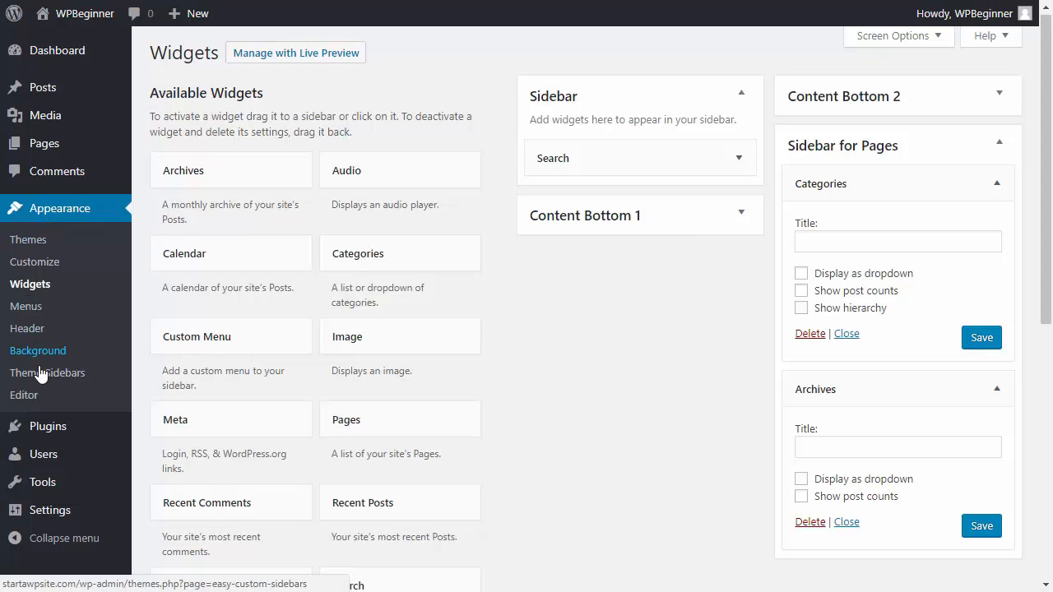
mouse_move(42, 379)
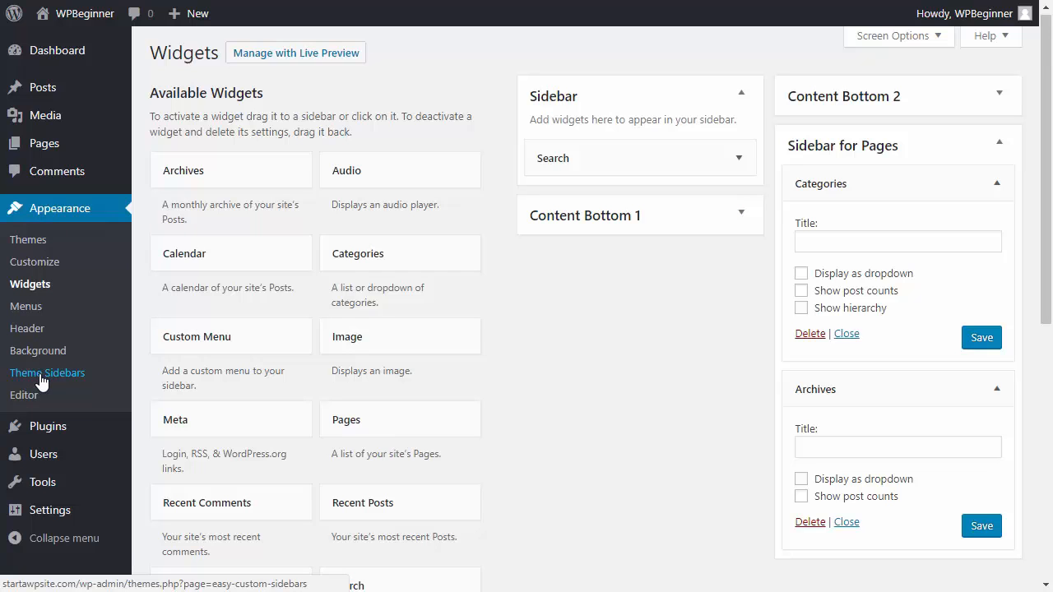
Start a new custom sidebar and name it 'Sidebar for Popular Post'.
click(46, 372)
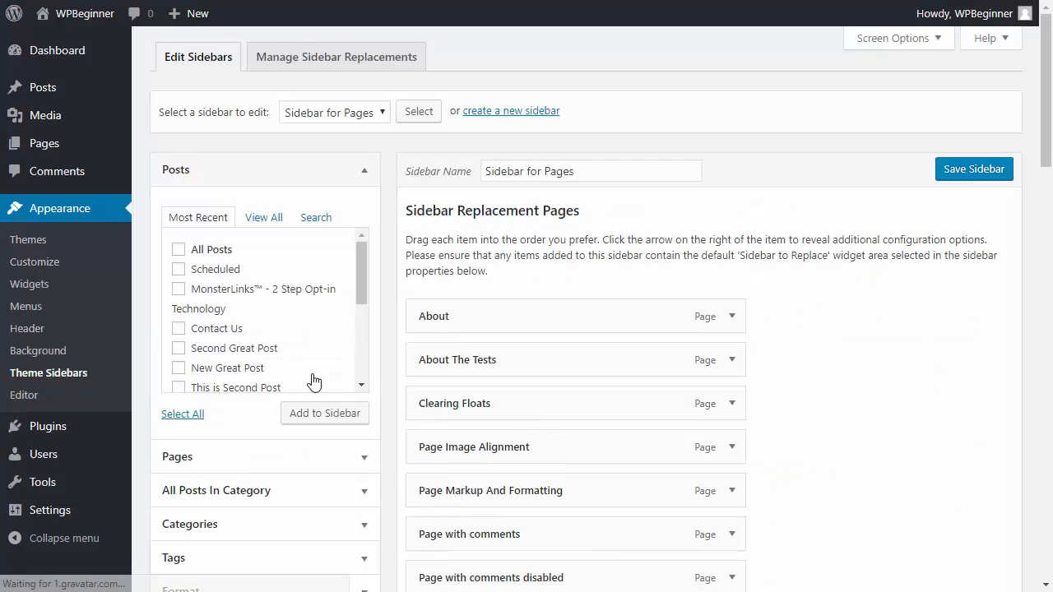
click(511, 111)
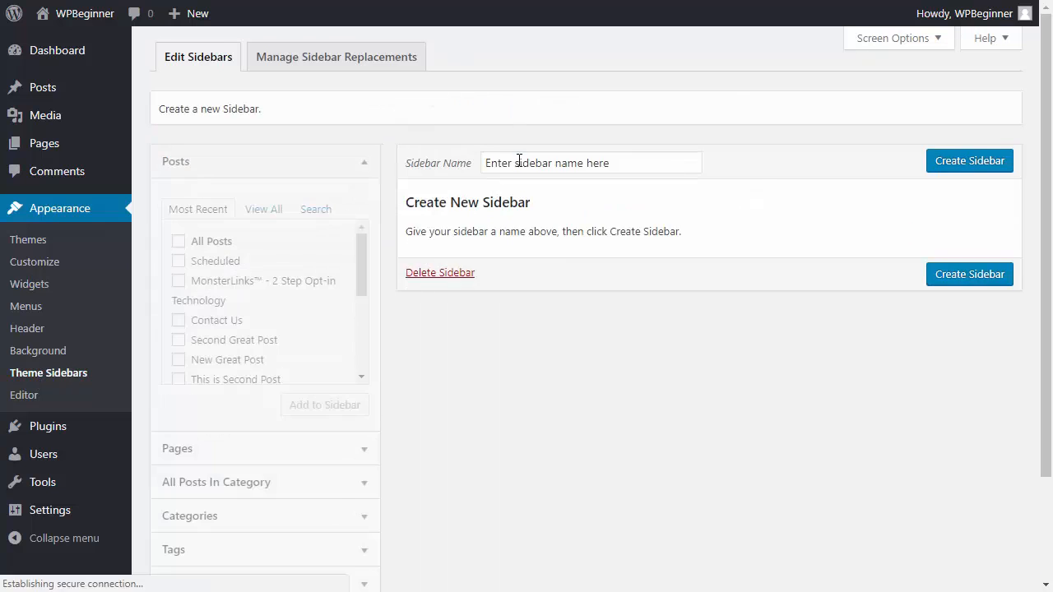
text(Sidebar for Popular Post)
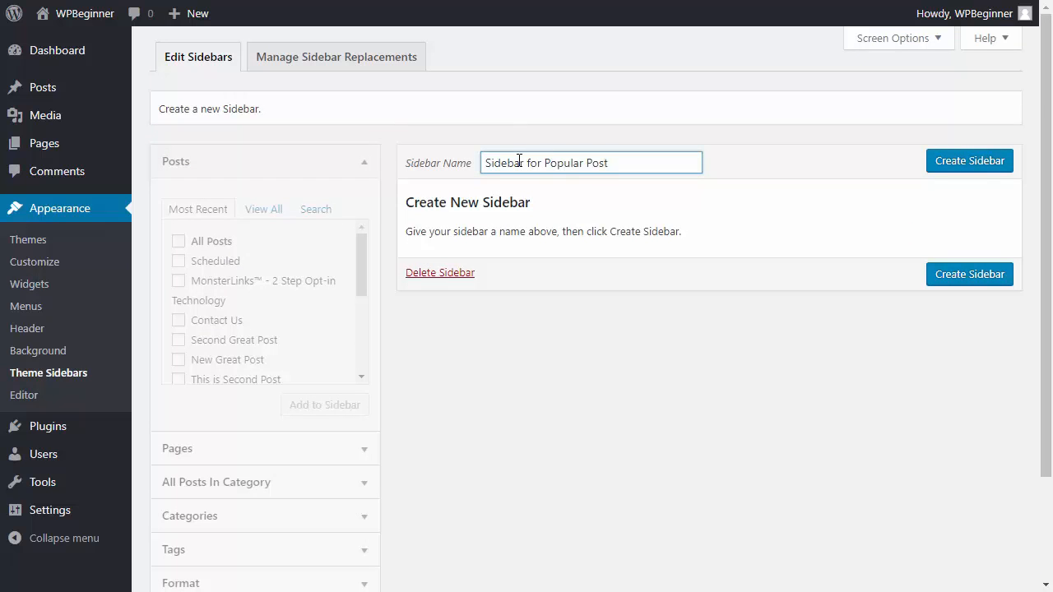
Create the sidebar and add the MonsterLinks post to it.
click(968, 160)
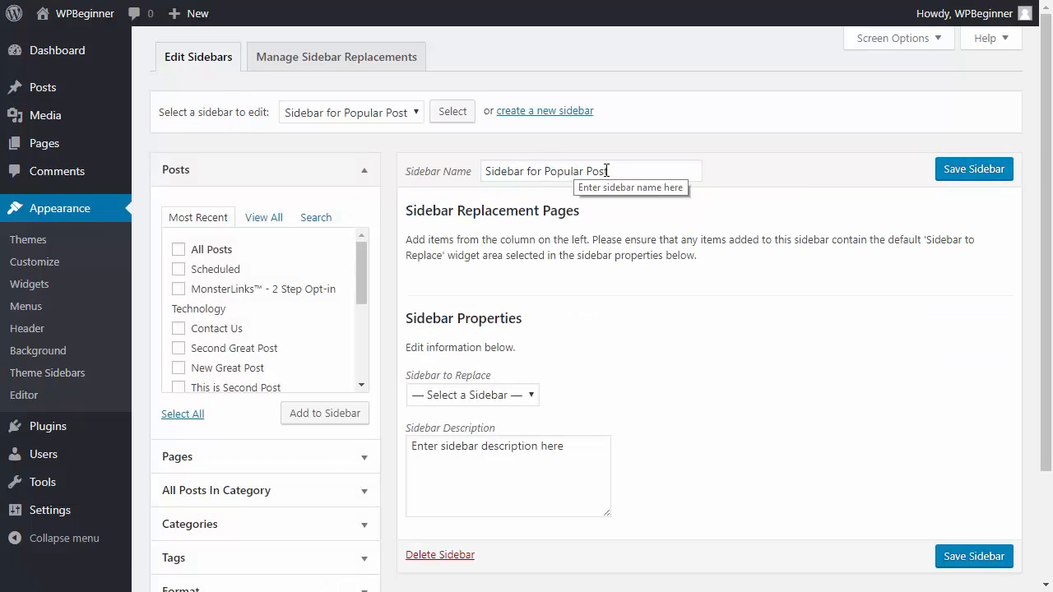
mouse_move(322, 250)
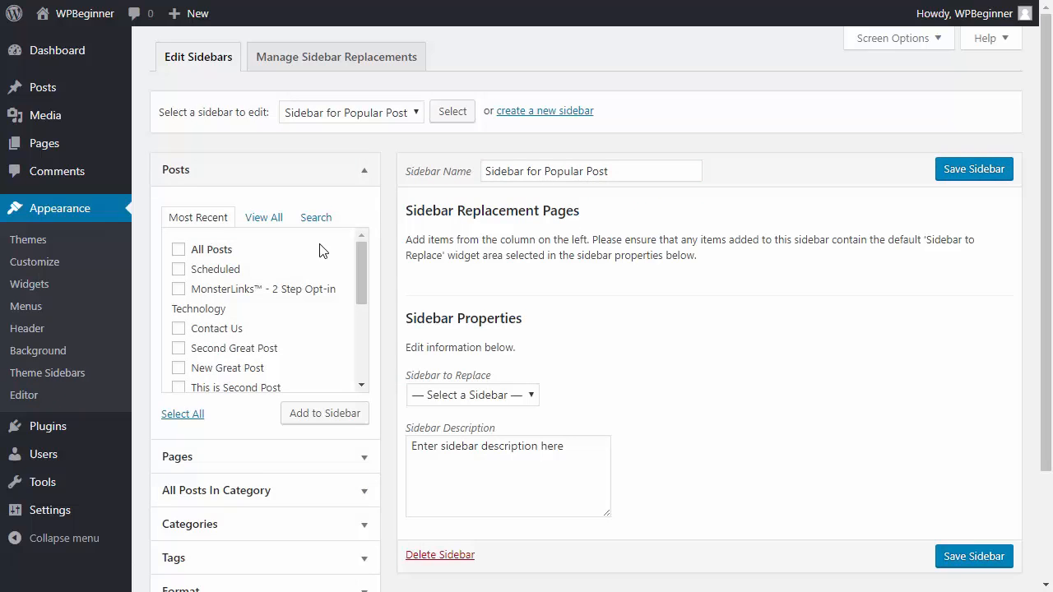
mouse_move(180, 313)
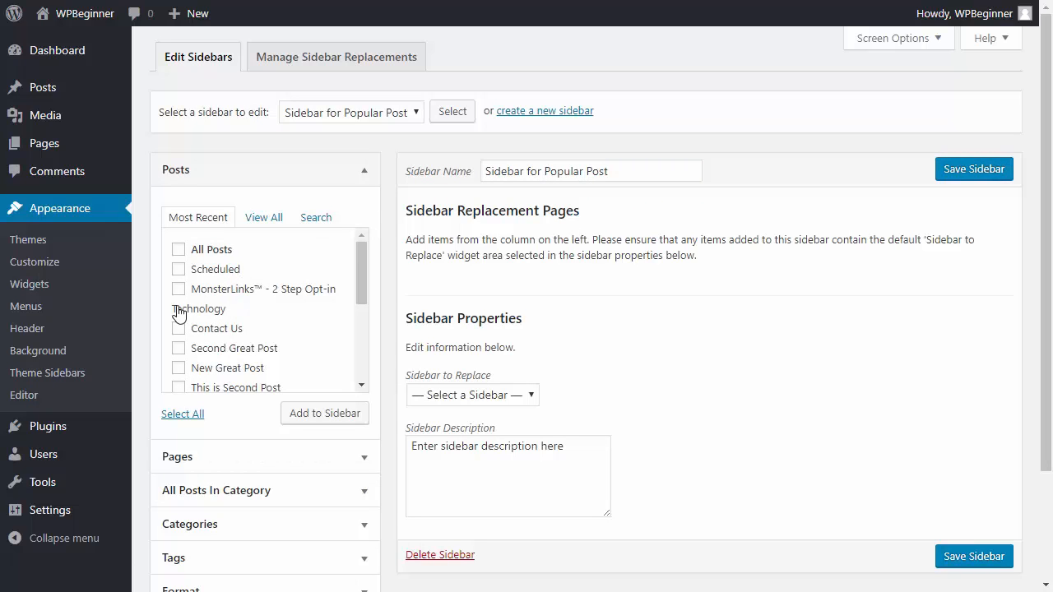
click(179, 289)
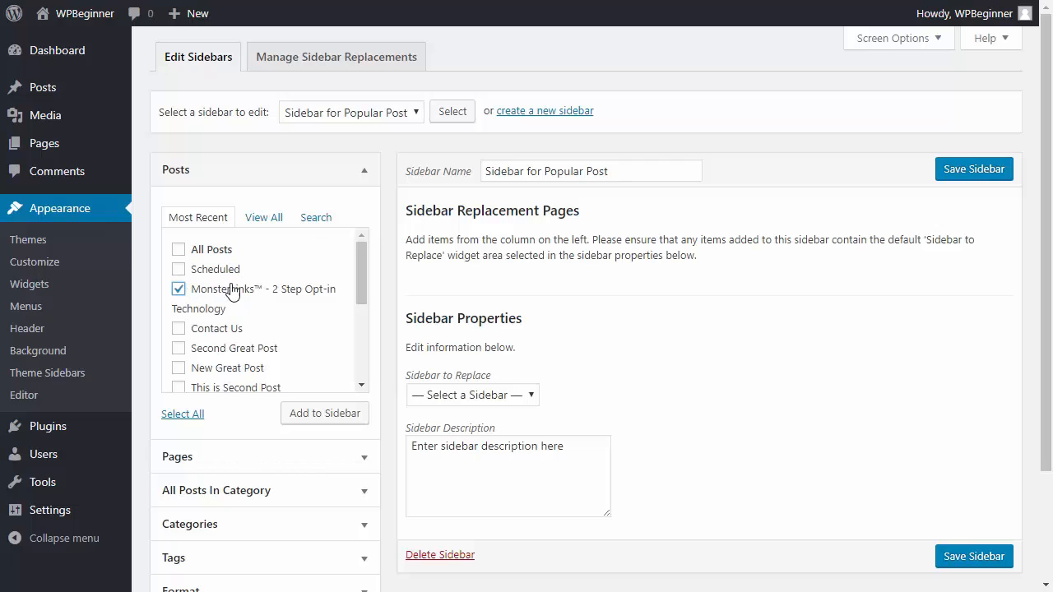
mouse_move(324, 413)
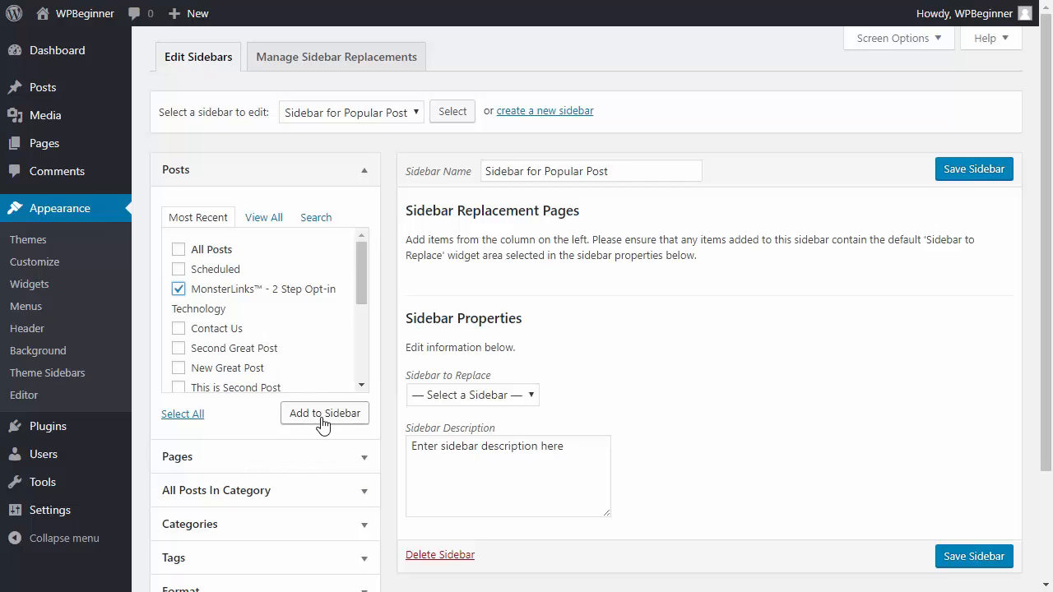
click(324, 413)
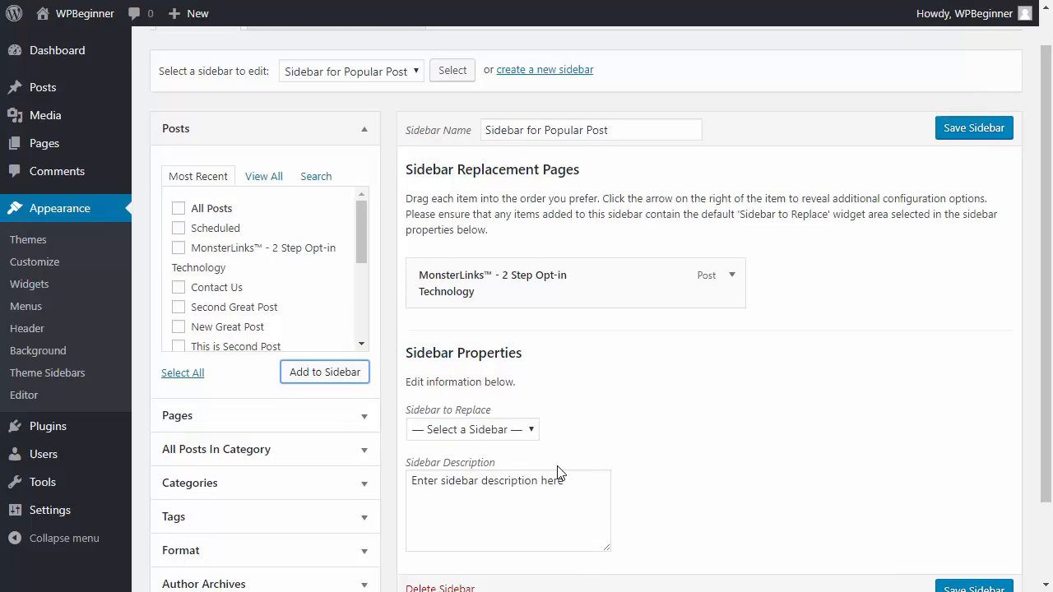
Set Sidebar to Replace to 'Sidebar', save it, and go to Widgets.
click(472, 429)
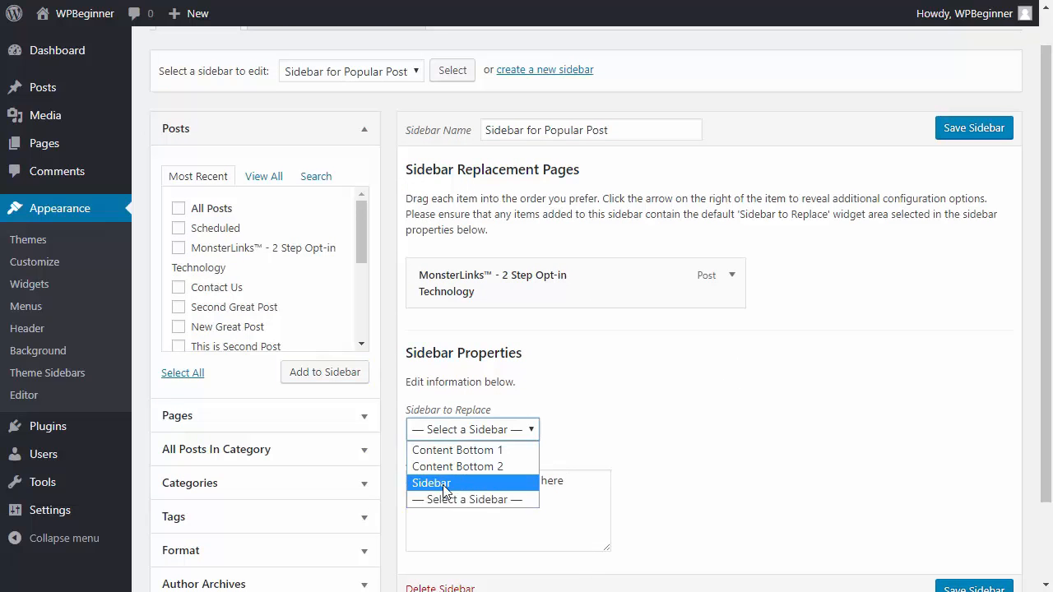
click(431, 482)
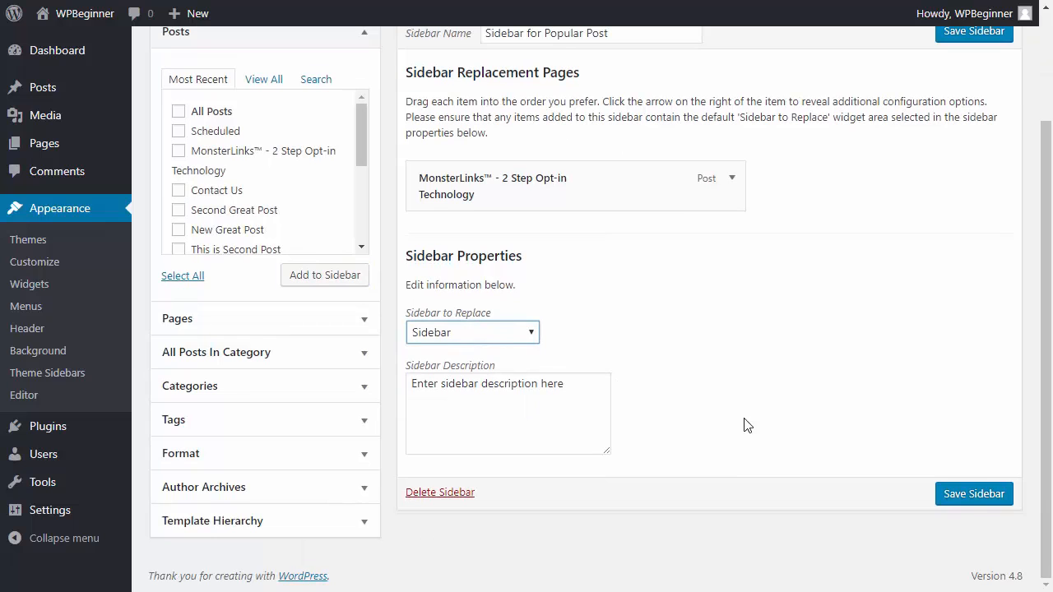
click(973, 31)
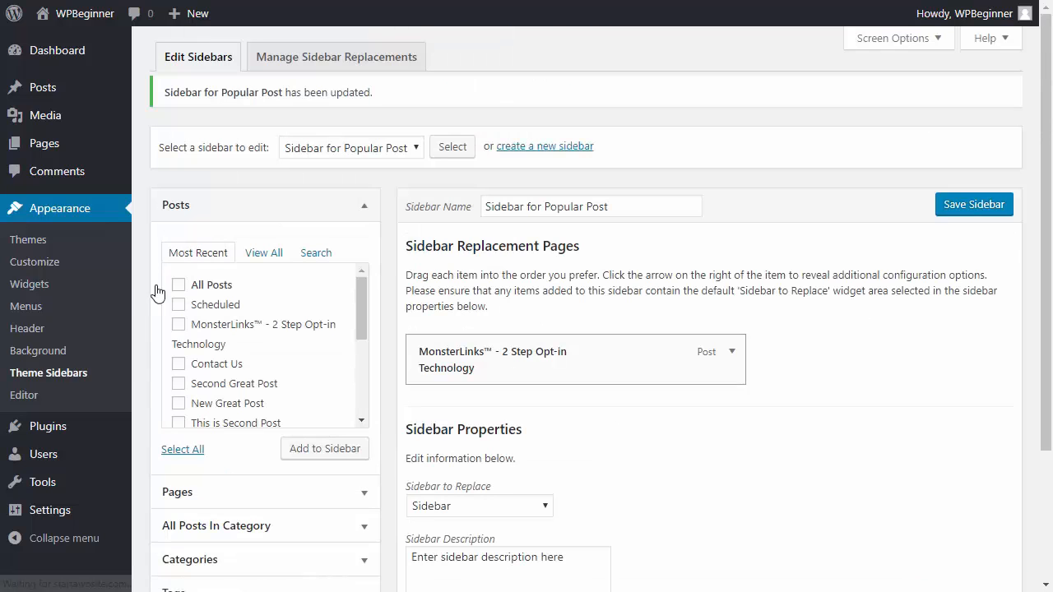
mouse_move(30, 283)
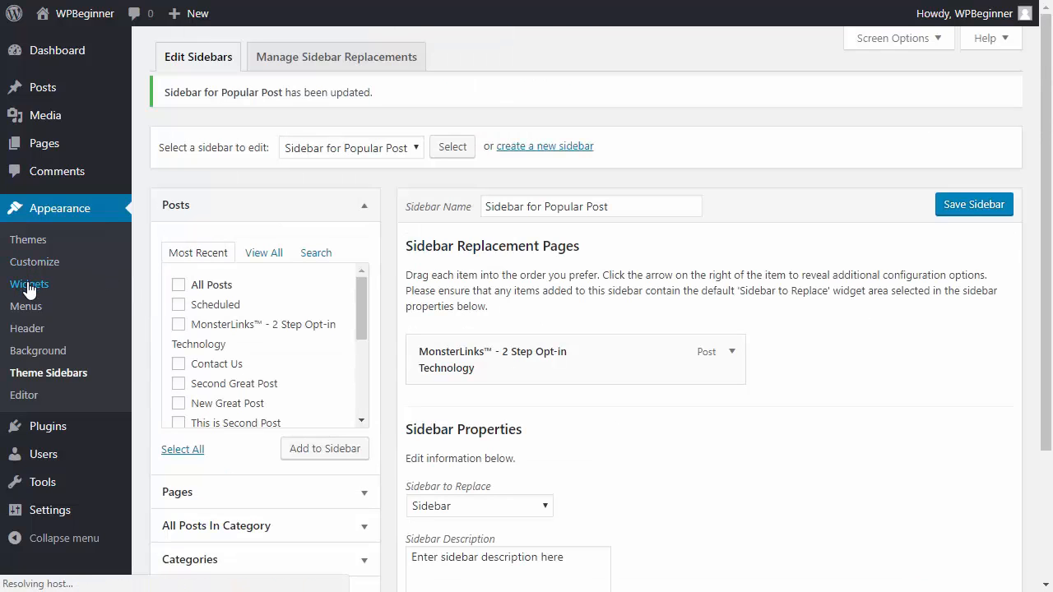
click(29, 284)
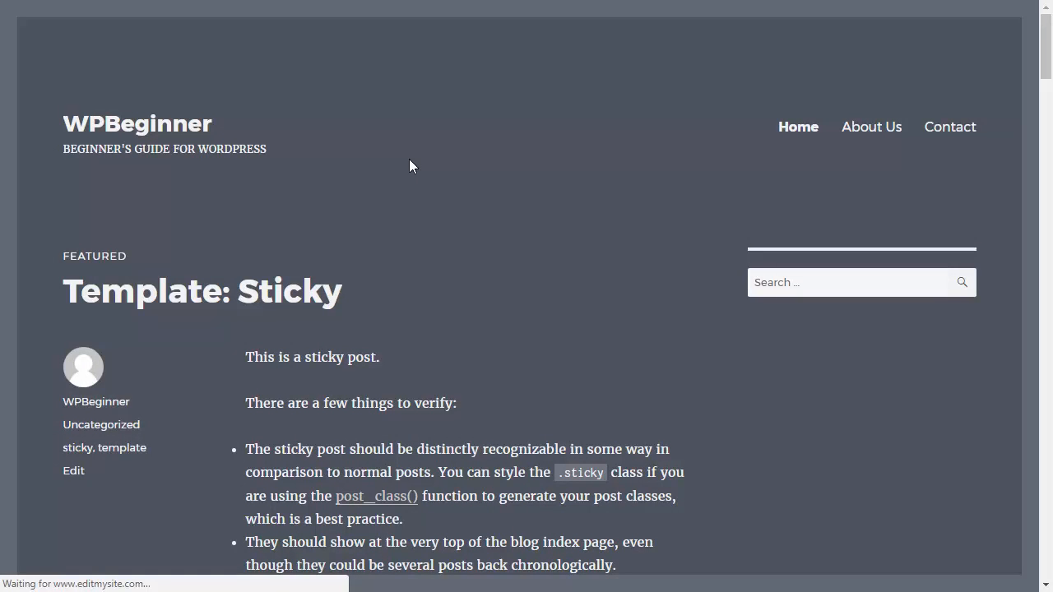
View the MonsterLinks post's Recent Comments sidebar, then the About Us page's Categories sidebar.
scroll(down, 3)
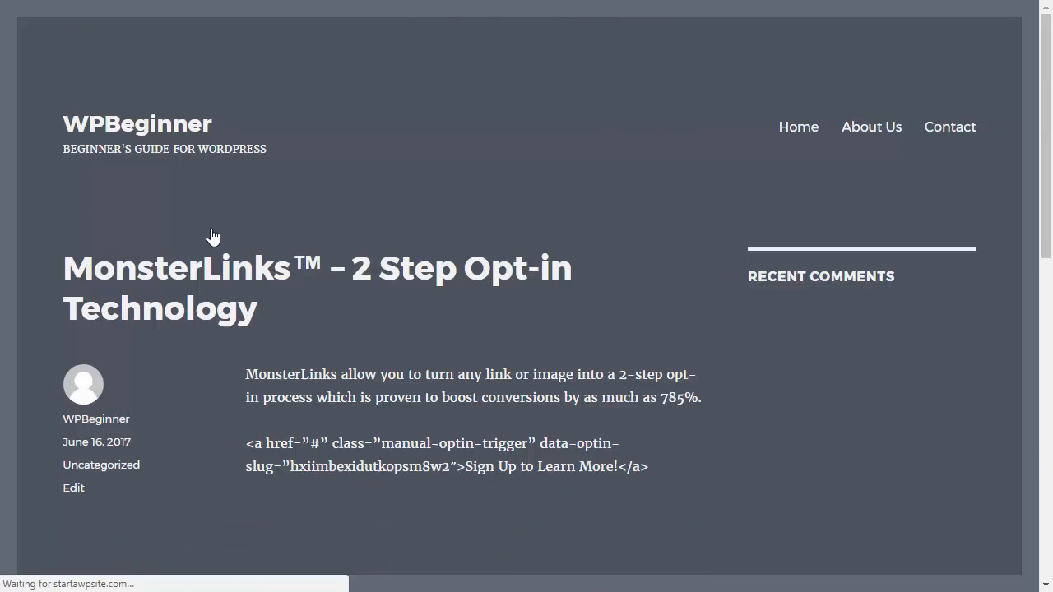
mouse_move(688, 243)
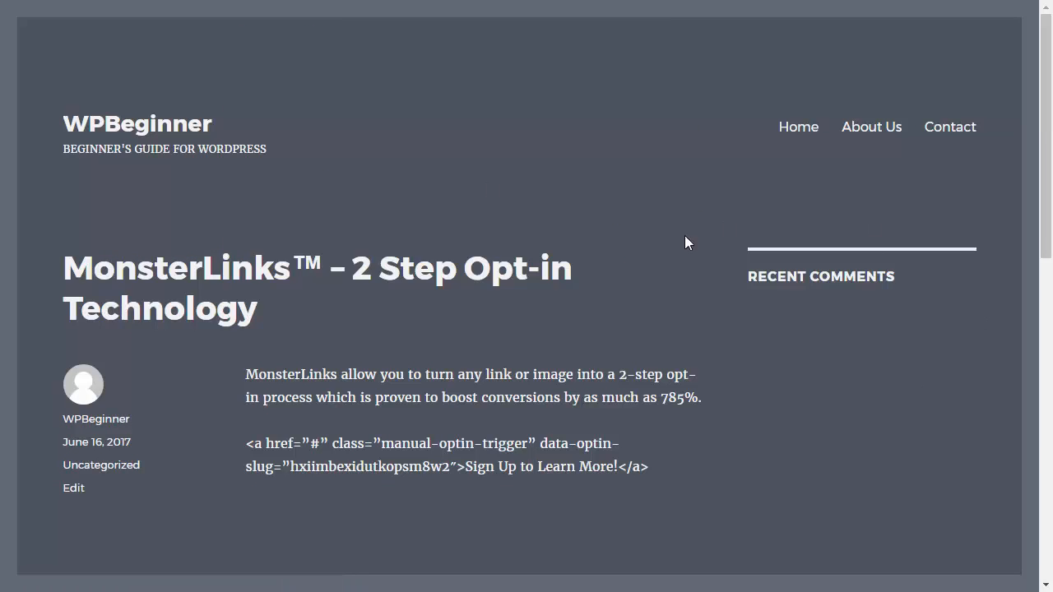
scroll(down, 3)
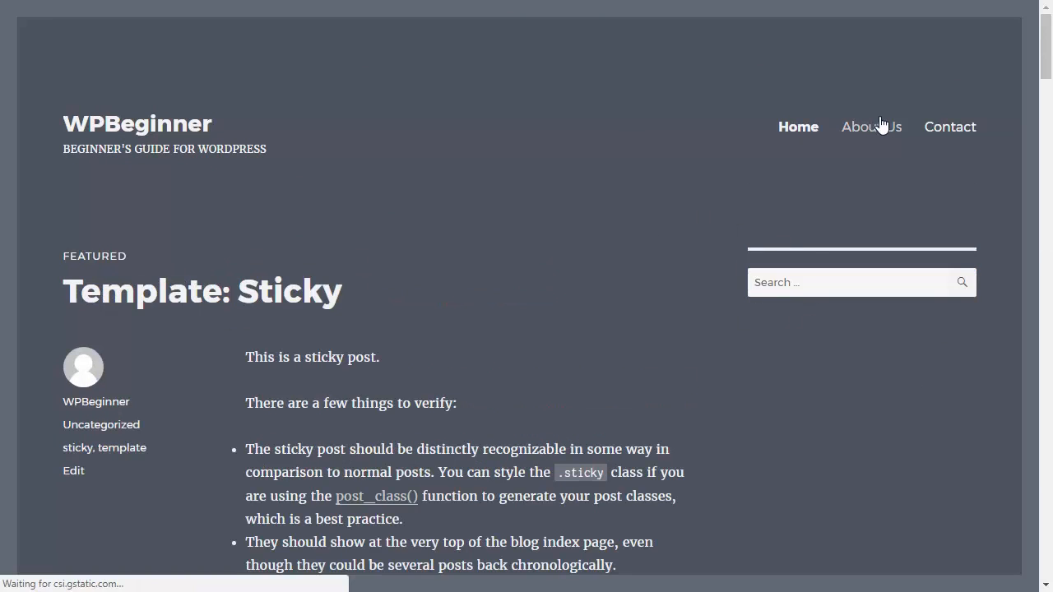
click(870, 126)
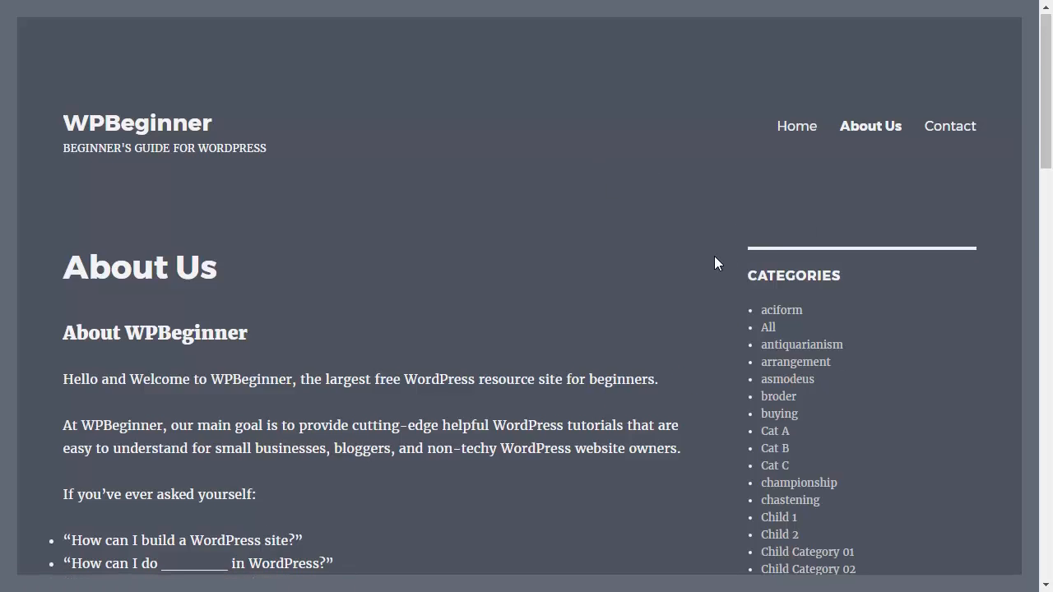
scroll(down, 3)
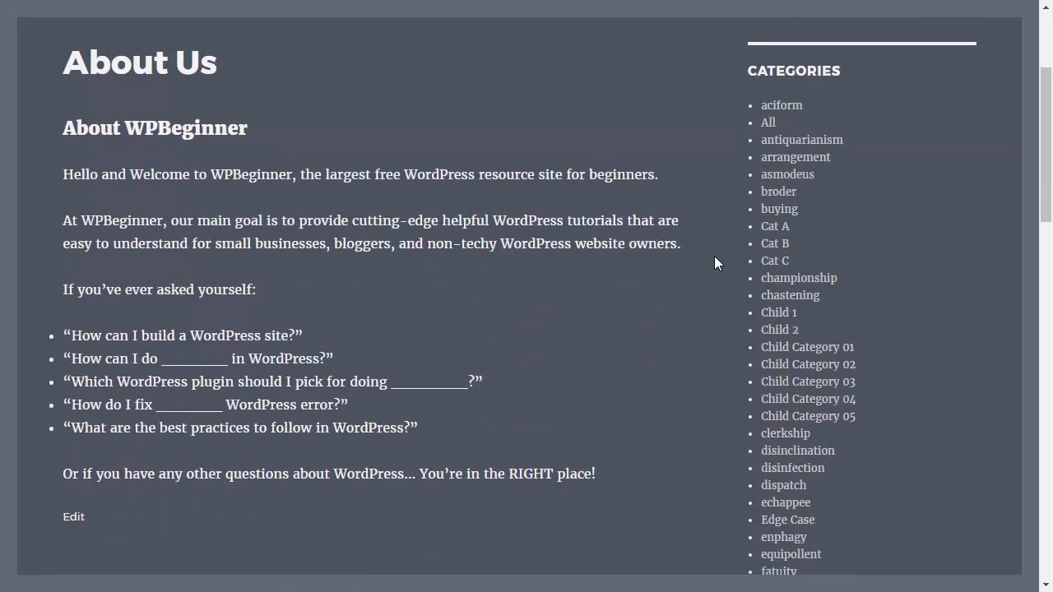